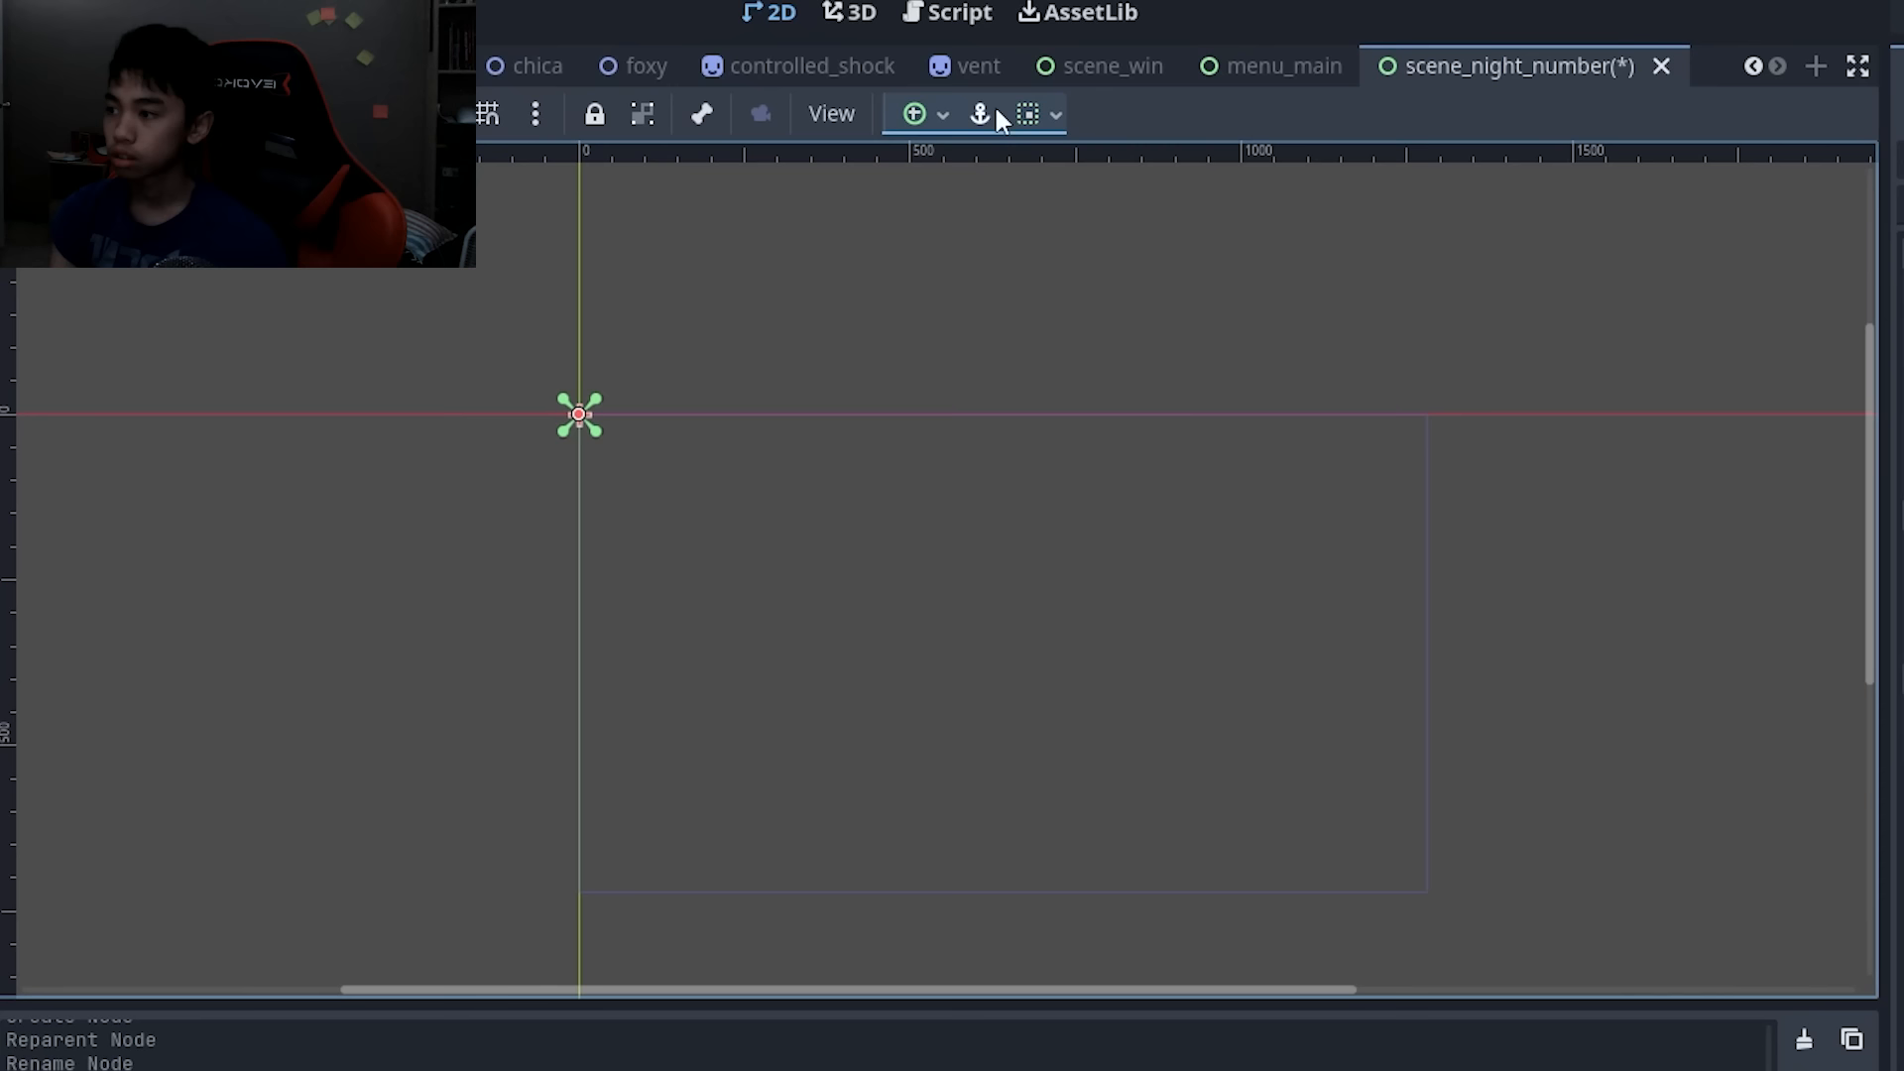
- Switch to the scene_night_win scene showing its 5 AM to 6 AM clock animation
left_click(209, 1039)
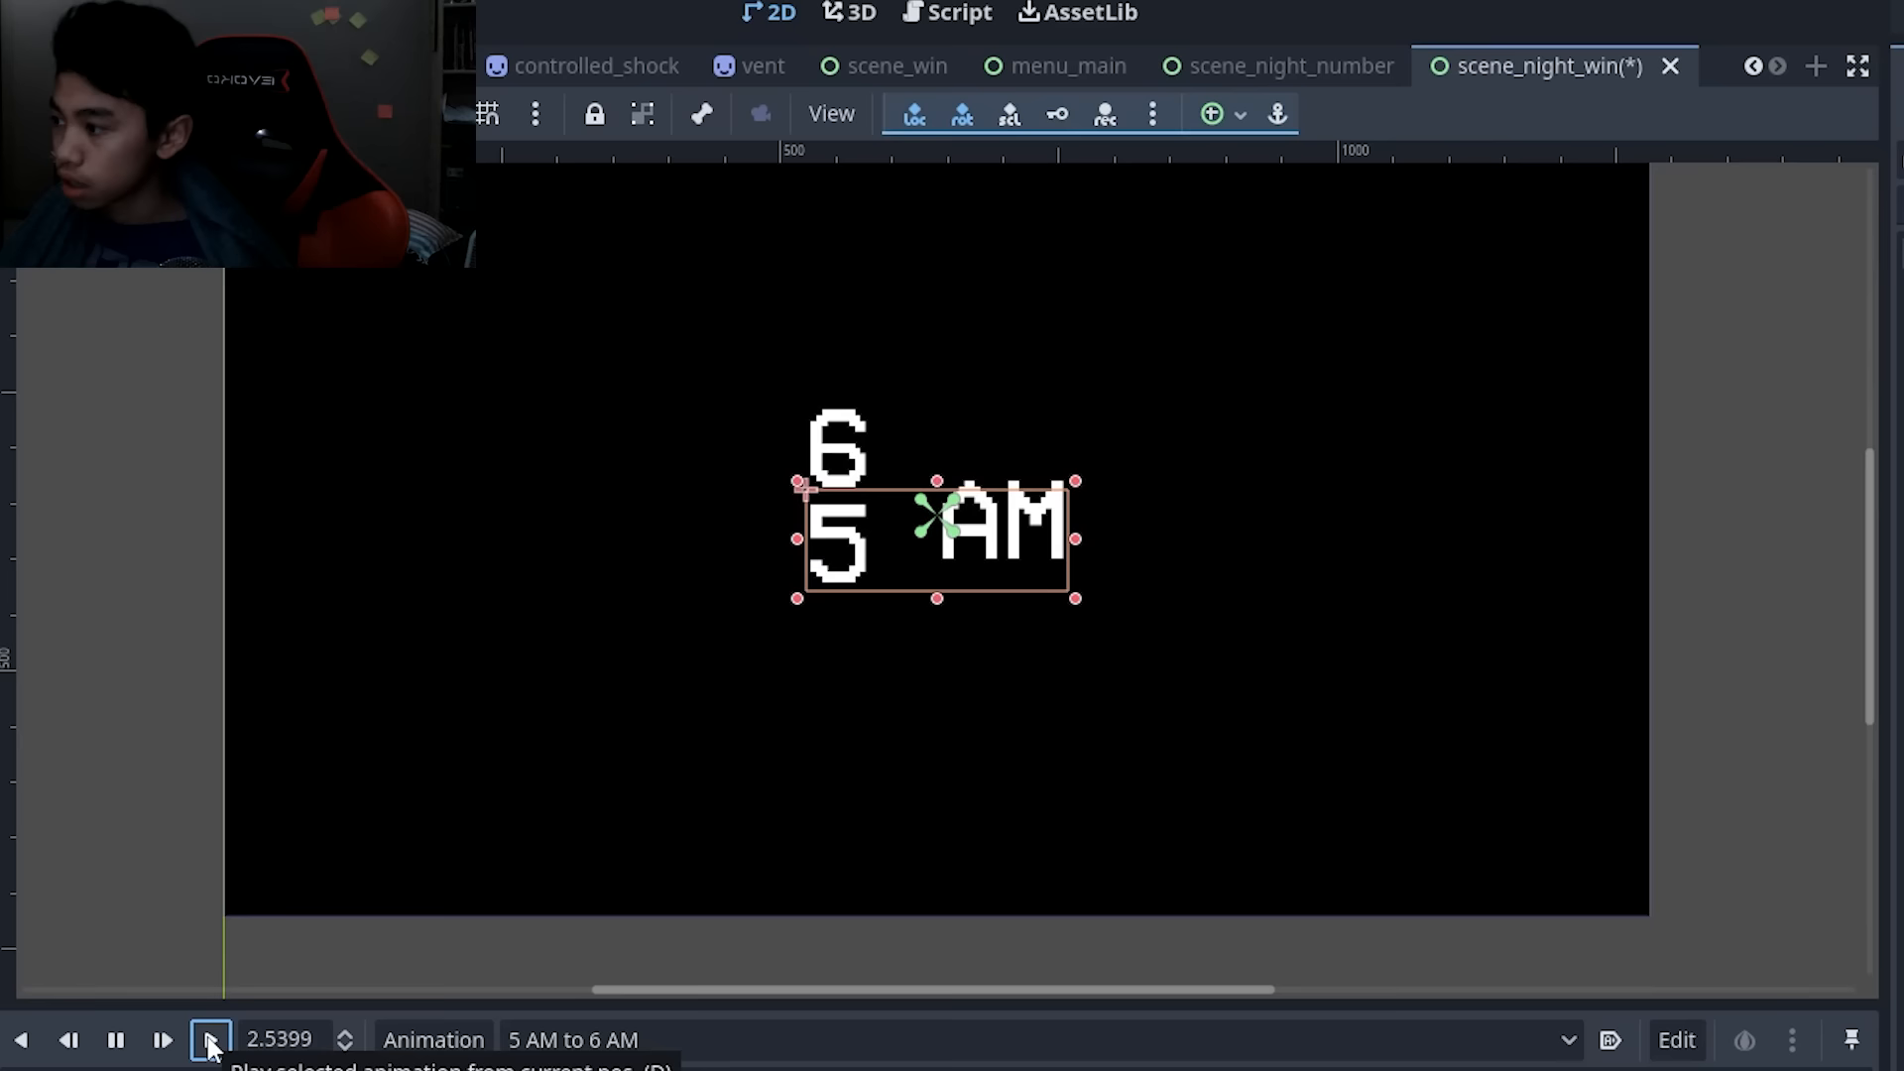